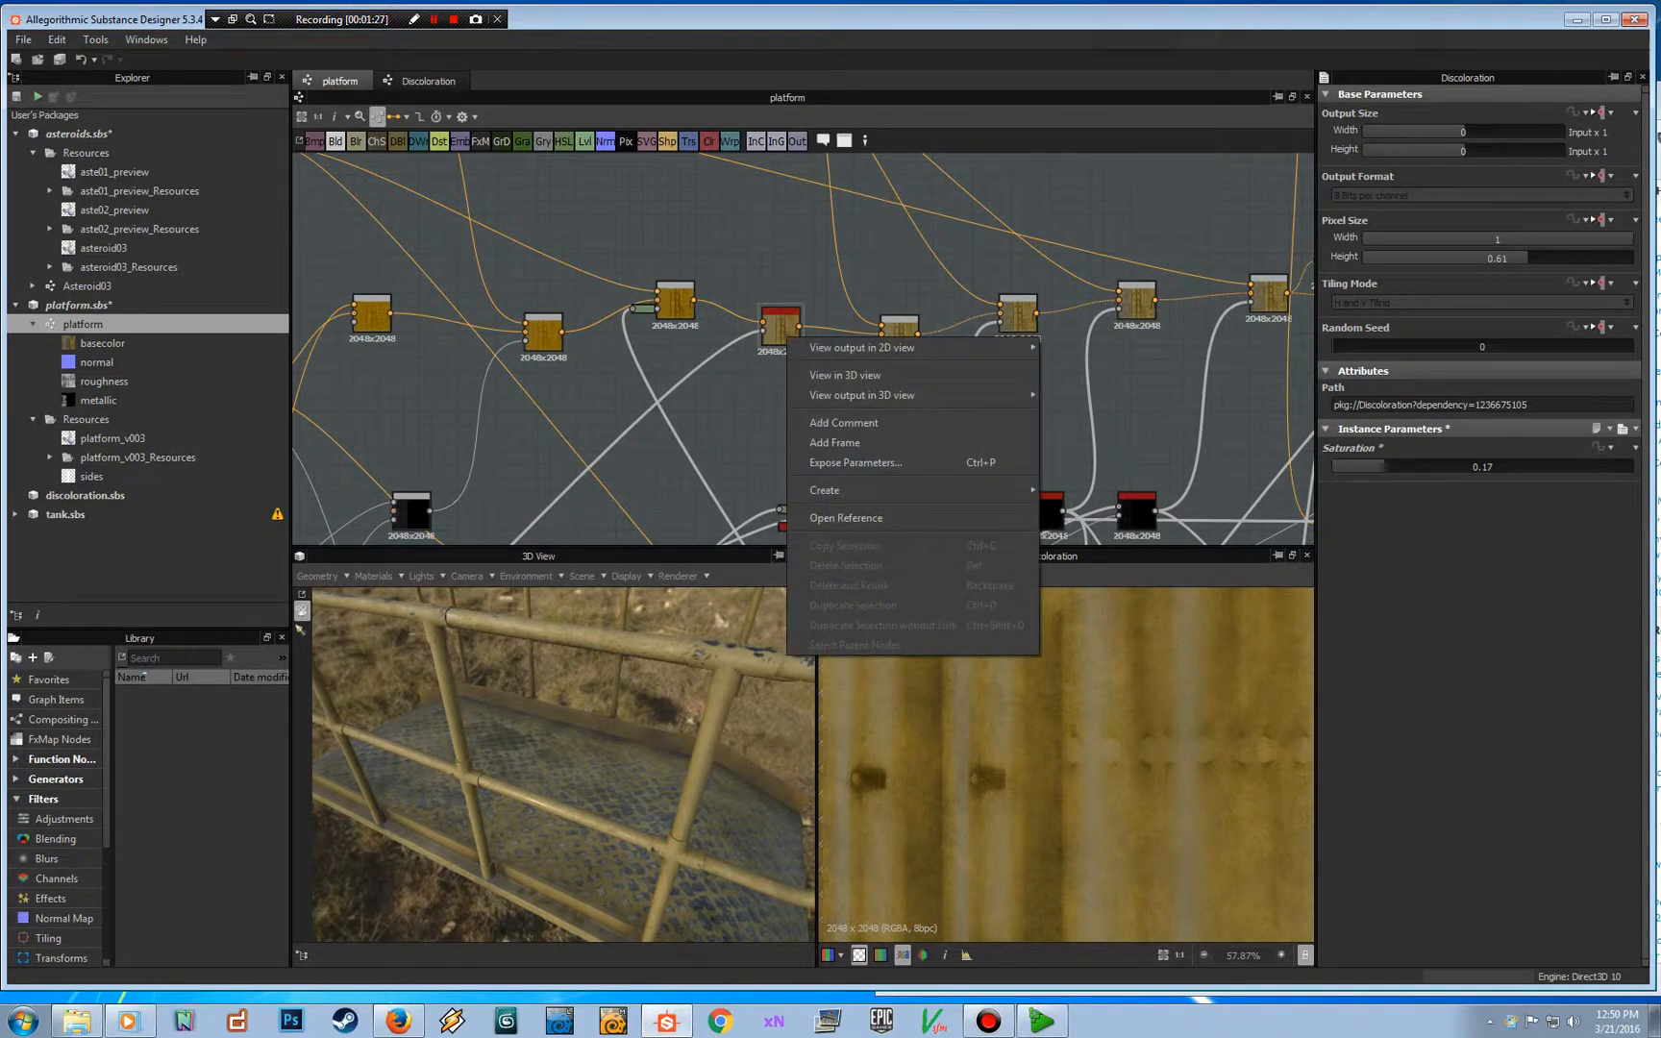
{"action": "mouse_move", "coordinate": [845, 518]}
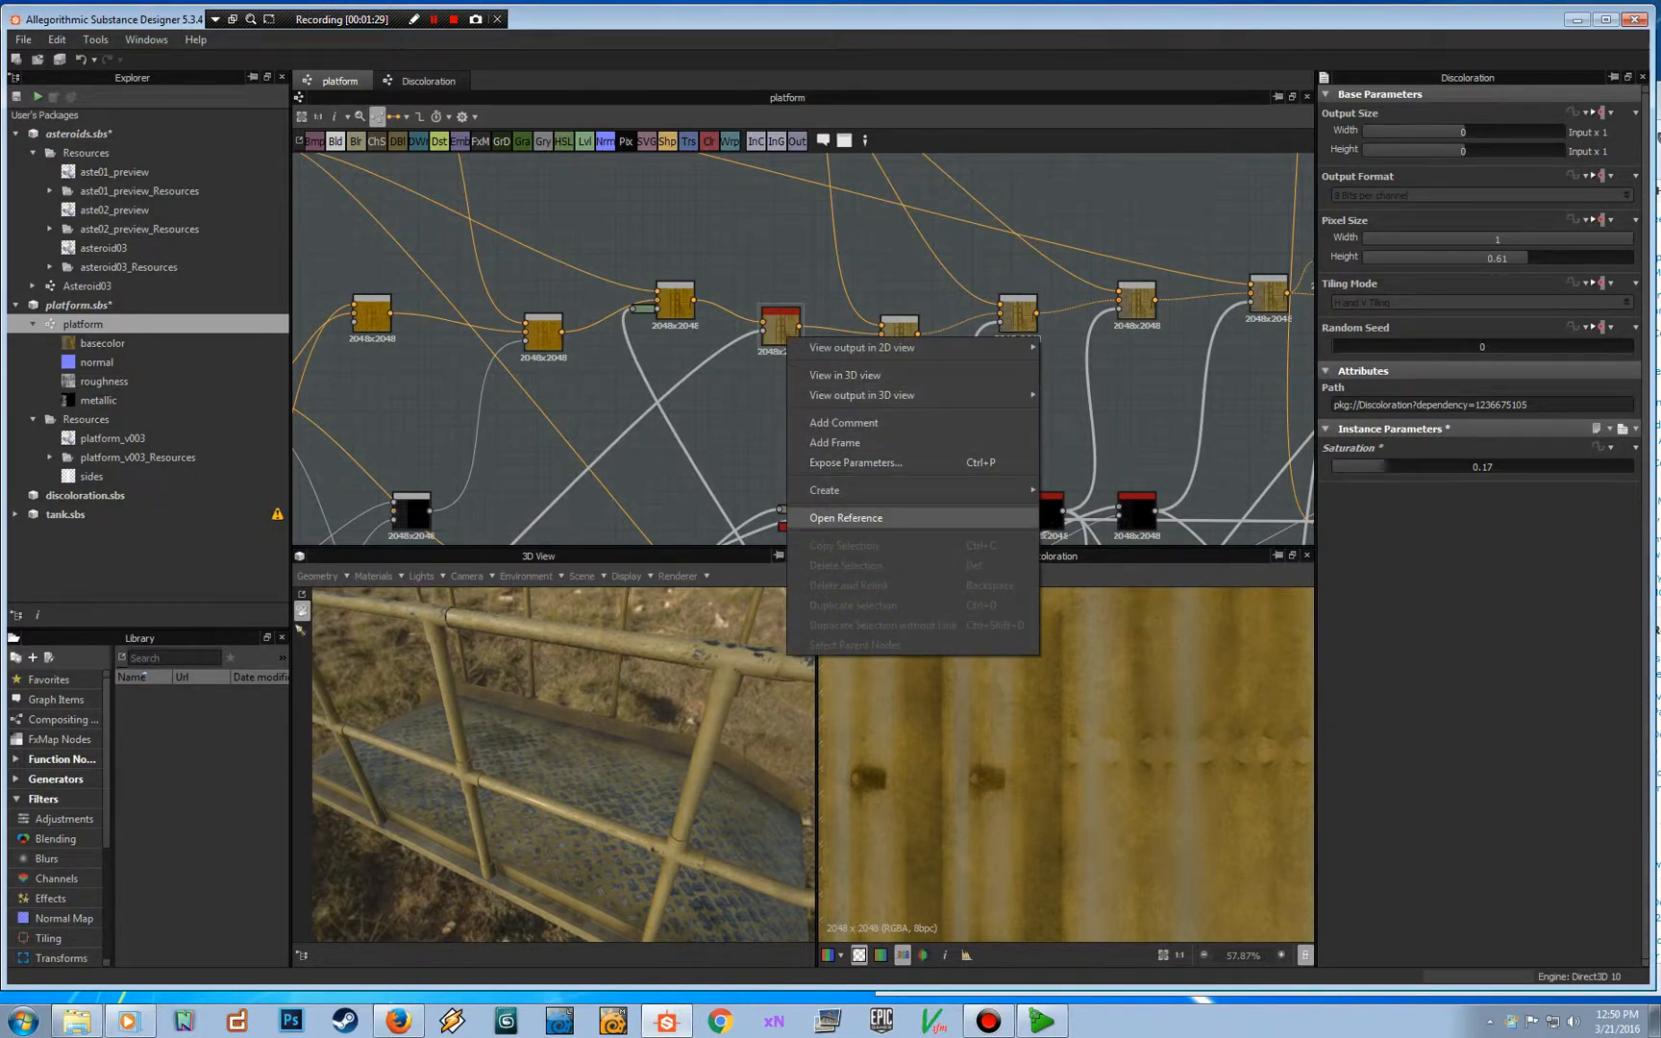
- Open the Discoloration node's referenced subgraph from the platform graph via Open Reference
{"action": "left_click", "coordinate": [845, 517]}
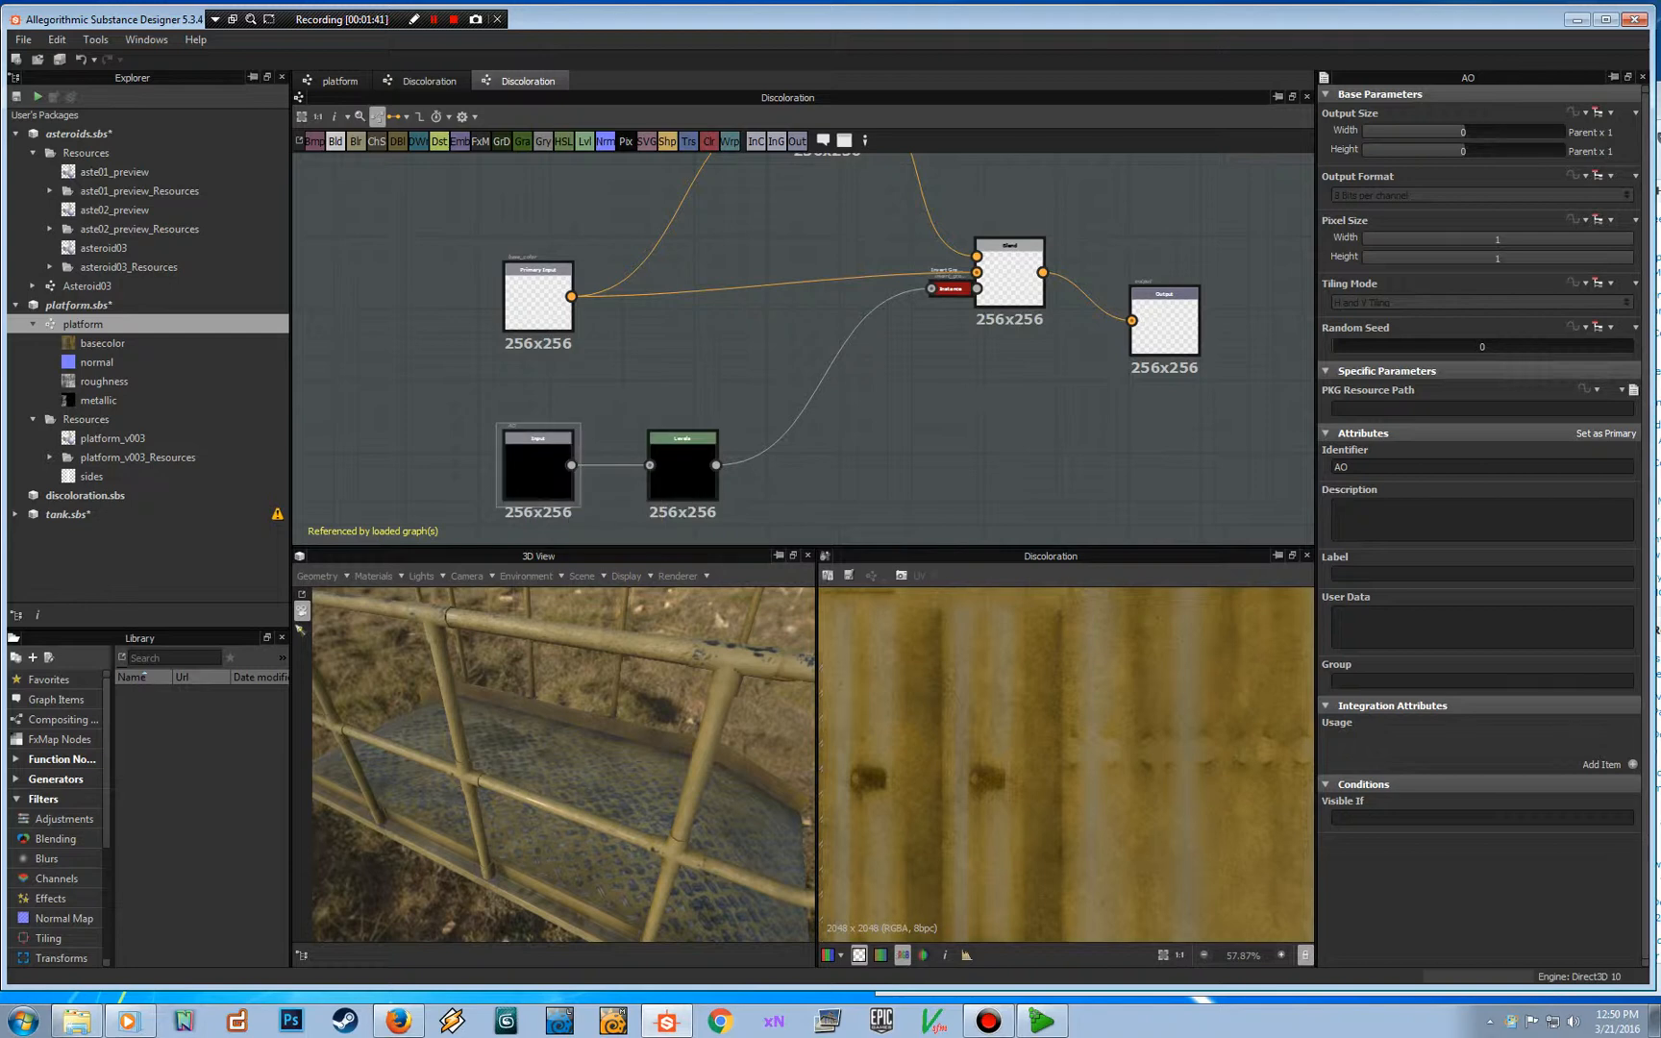
{"action": "left_click", "coordinate": [683, 453]}
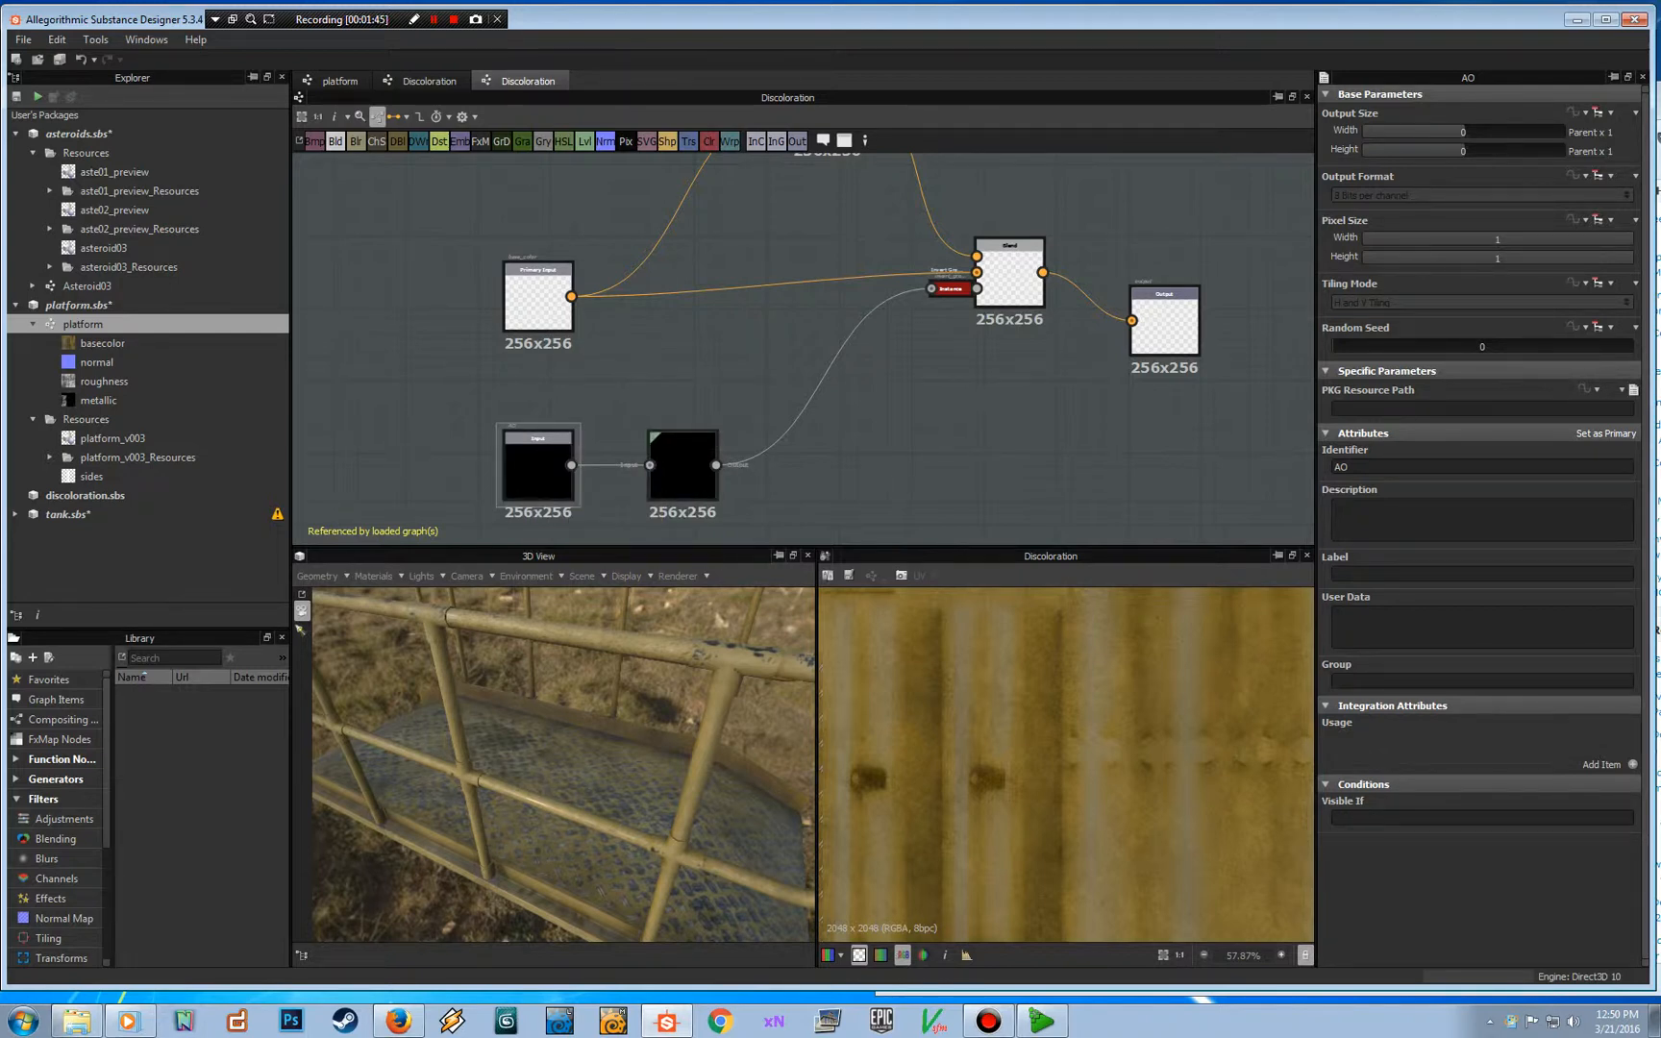
{"action": "left_click", "coordinate": [682, 467]}
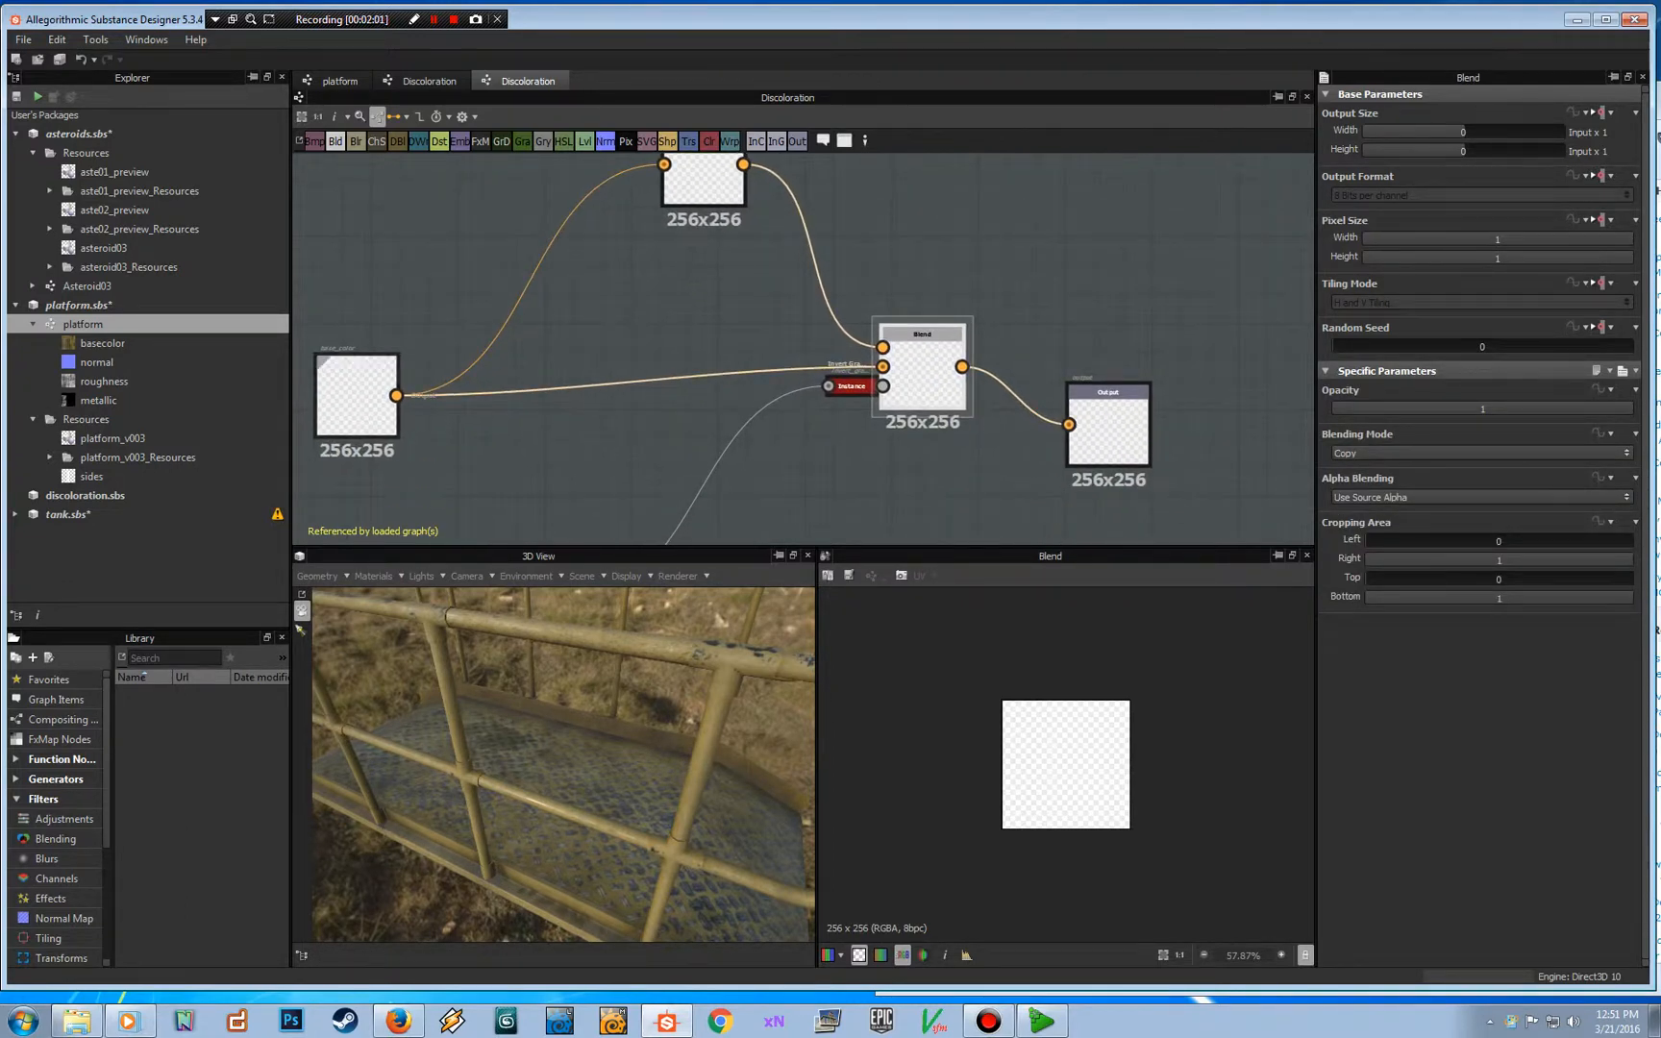
{"action": "mouse_move", "coordinate": [357, 393]}
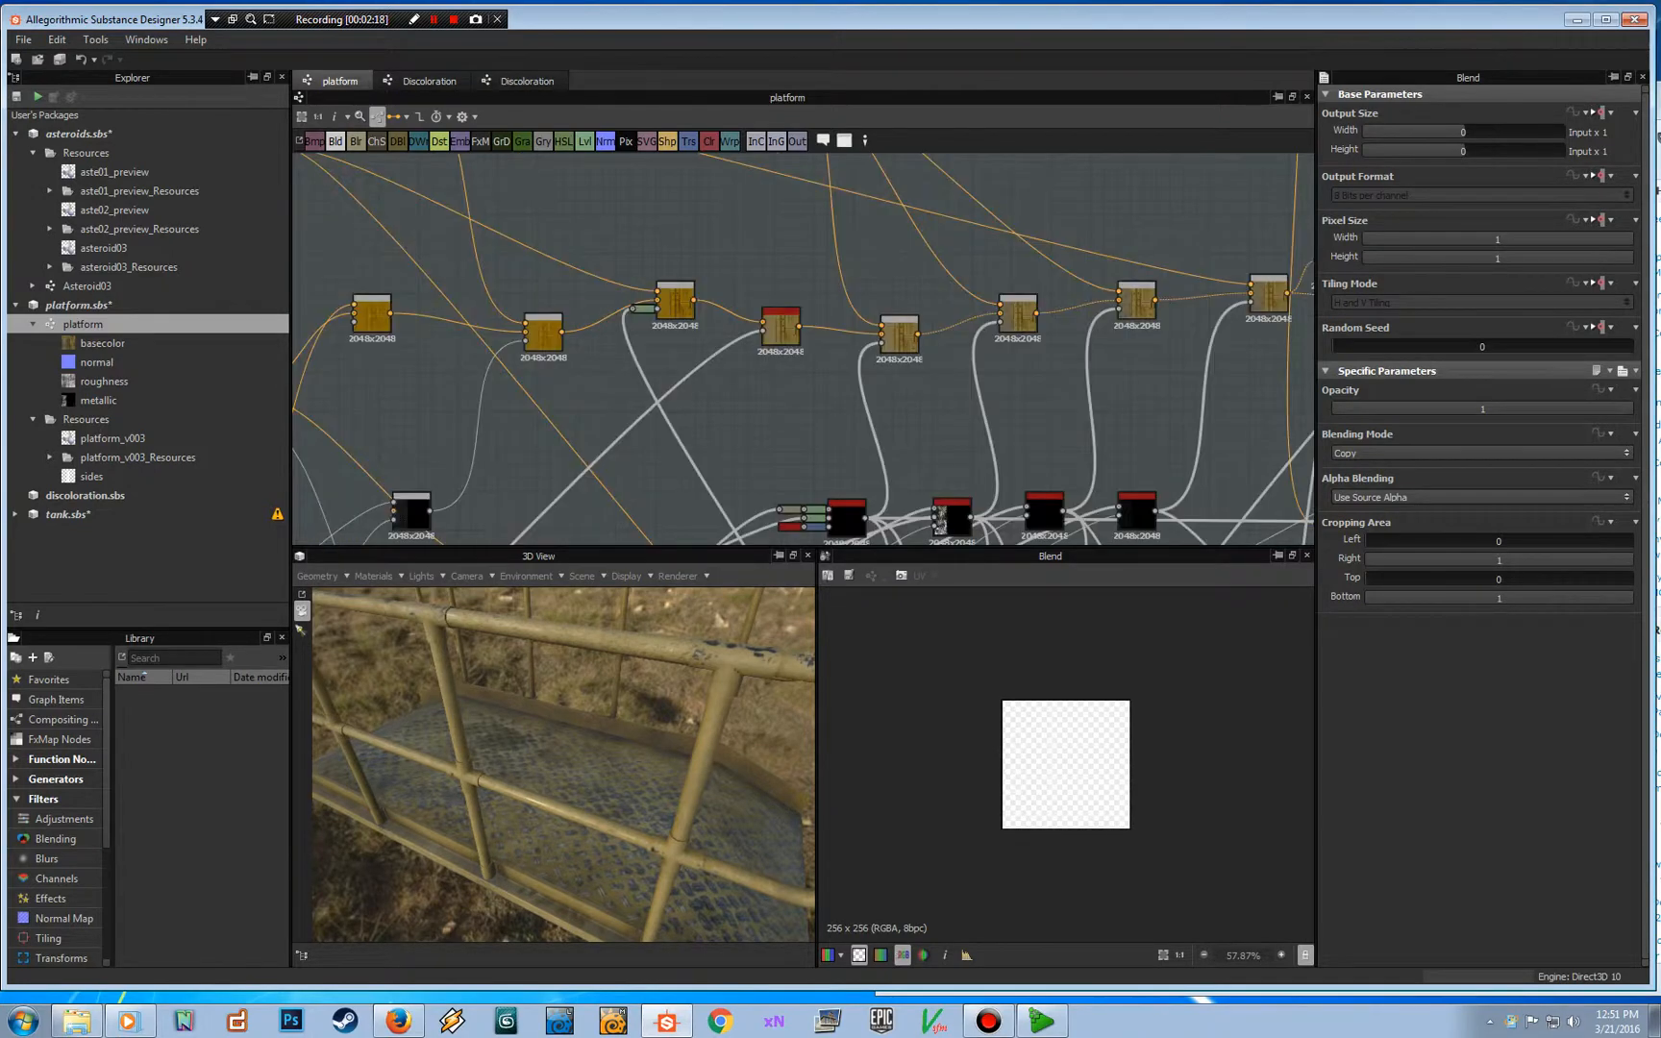
{"action": "left_click", "coordinate": [520, 79]}
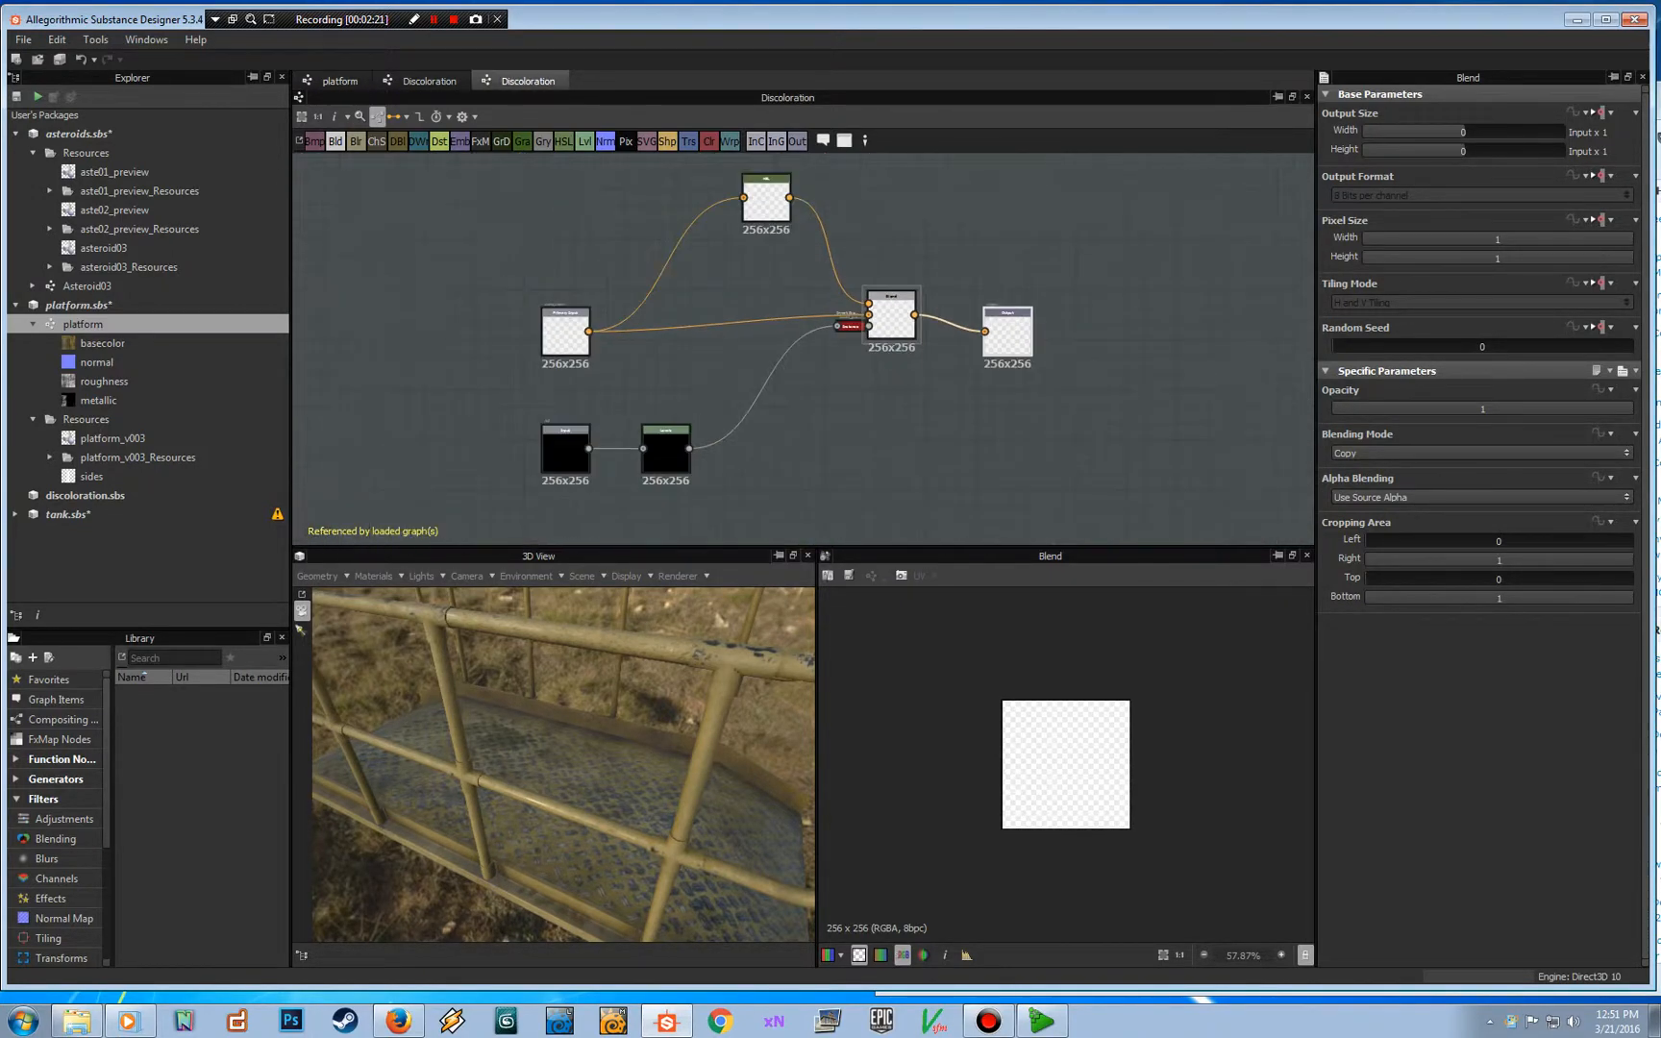